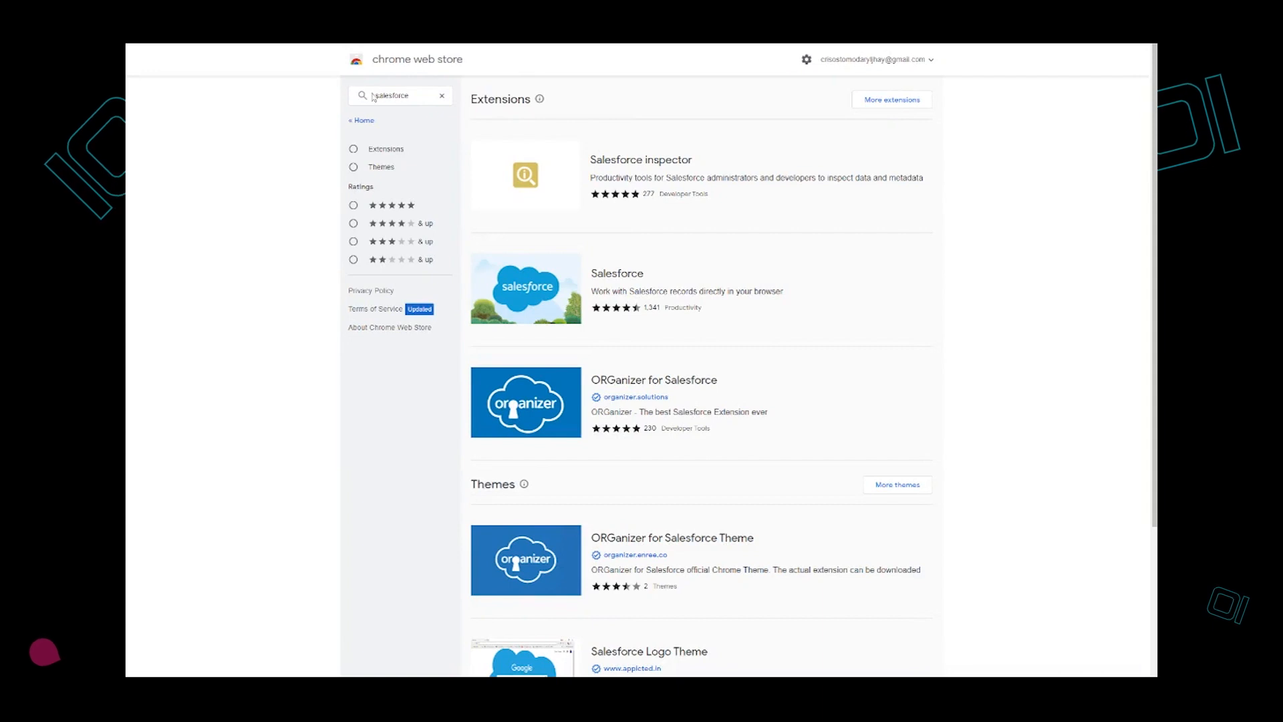
mouse_move(456, 147)
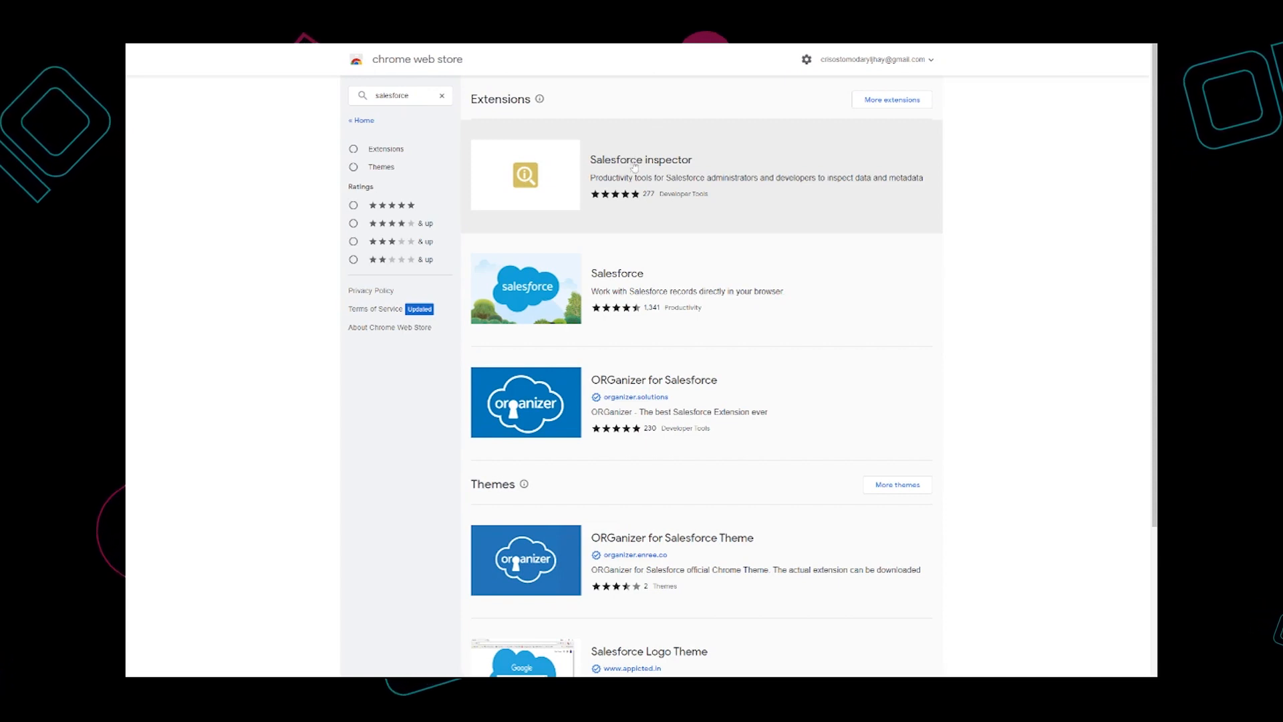
mouse_move(417, 138)
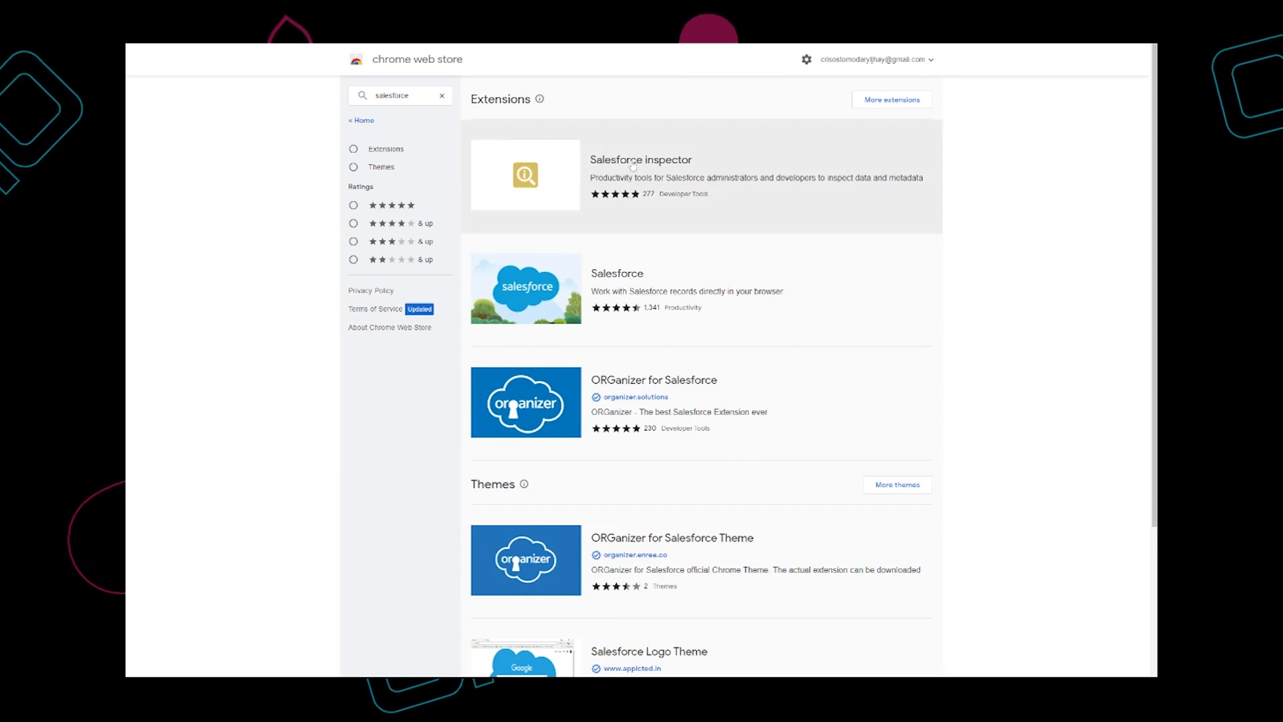
Add the Salesforce inspector extension to Chrome from its Web Store page and confirm.
left_click(641, 159)
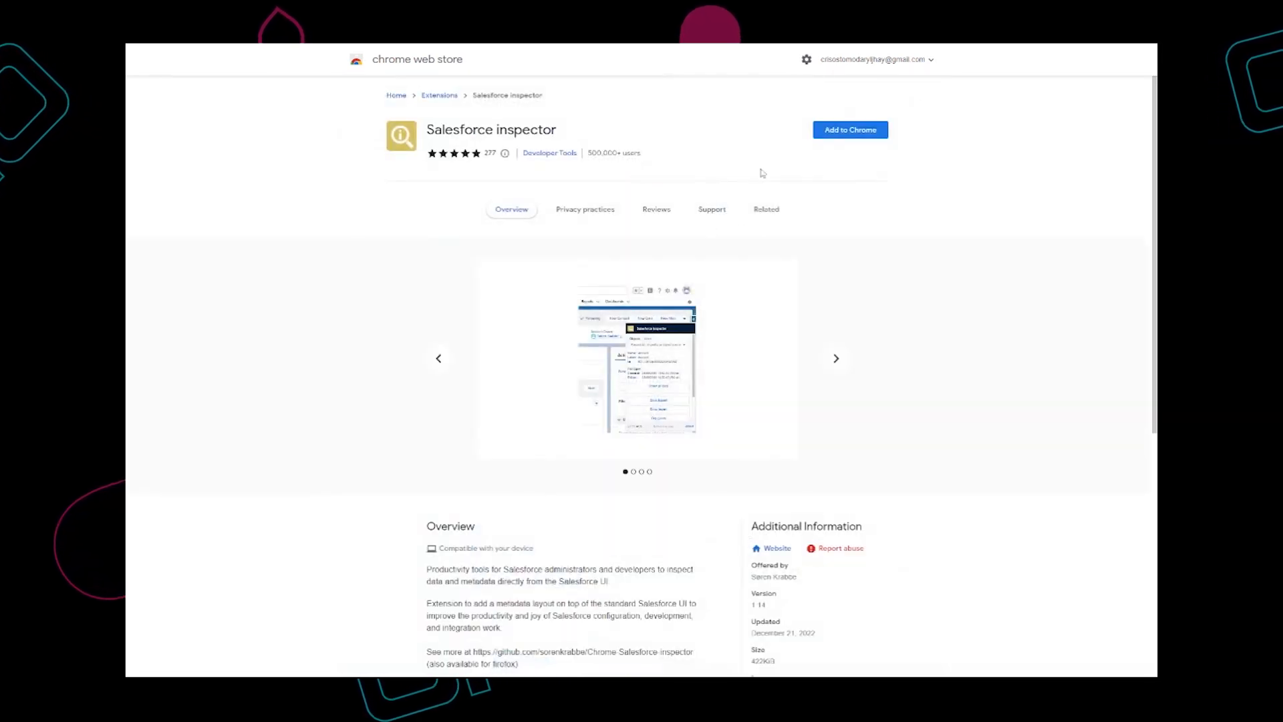
left_click(850, 130)
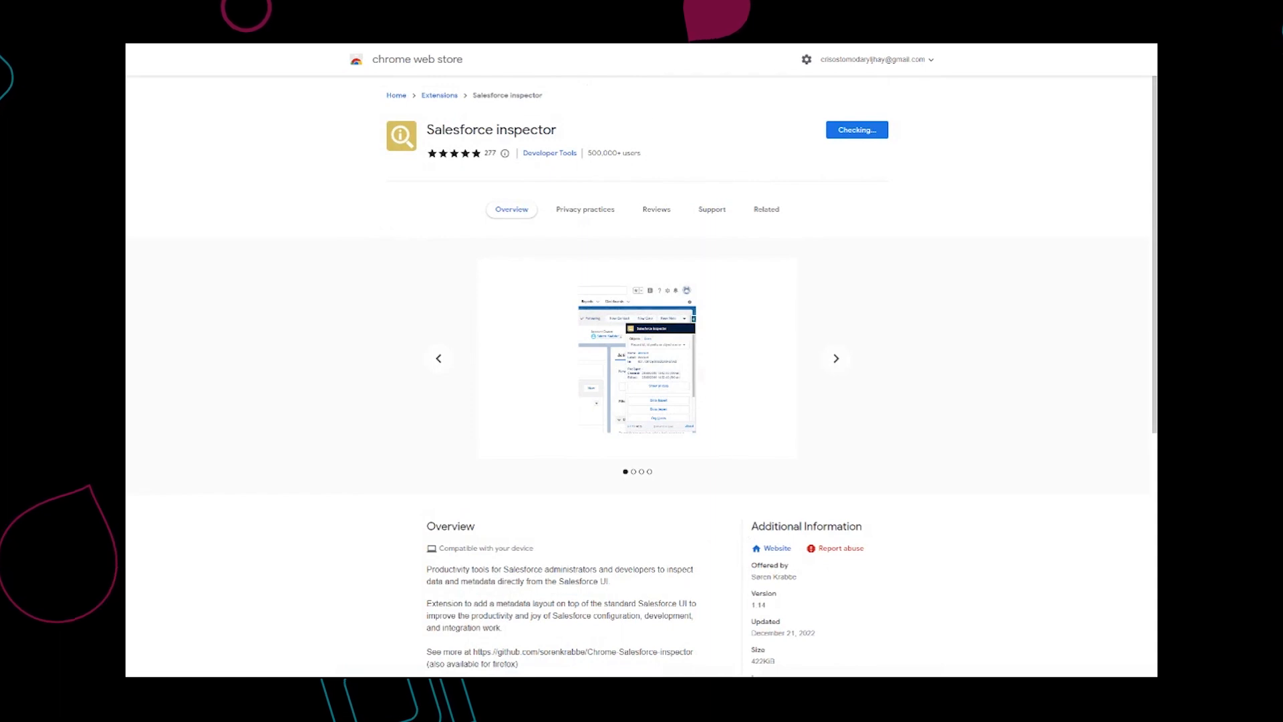
left_click(764, 209)
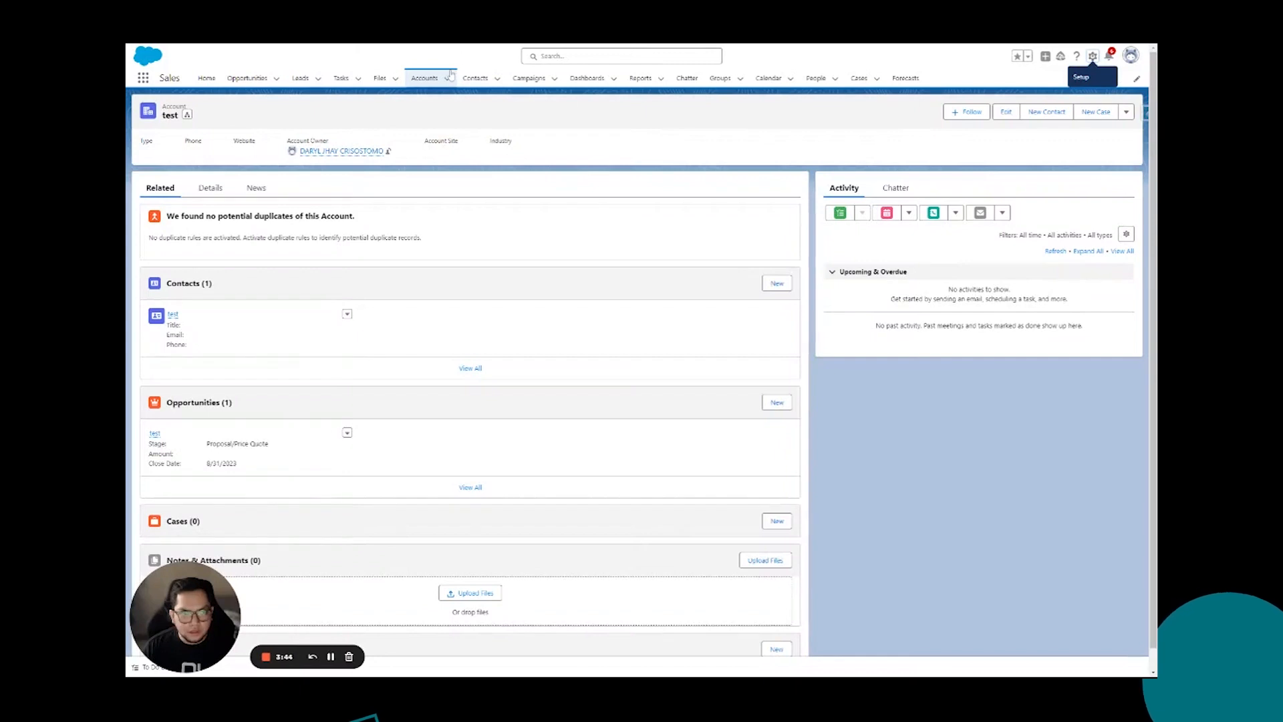
mouse_move(231, 172)
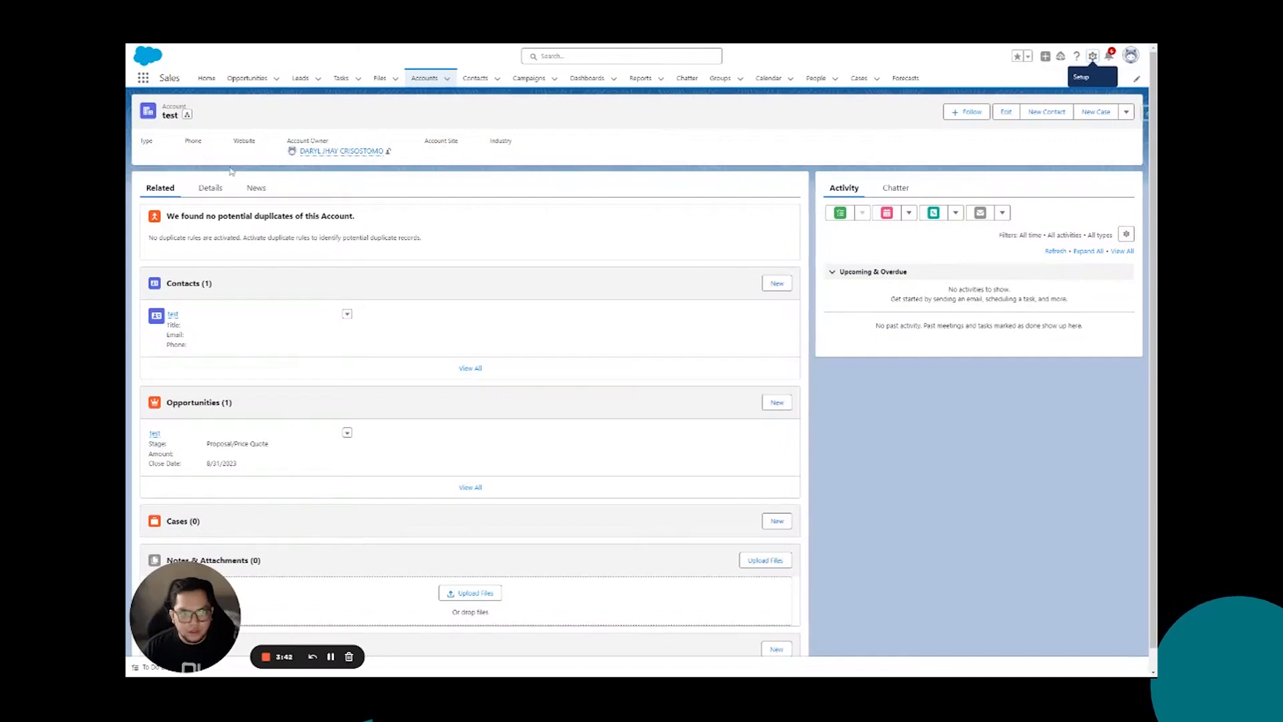
left_click(210, 188)
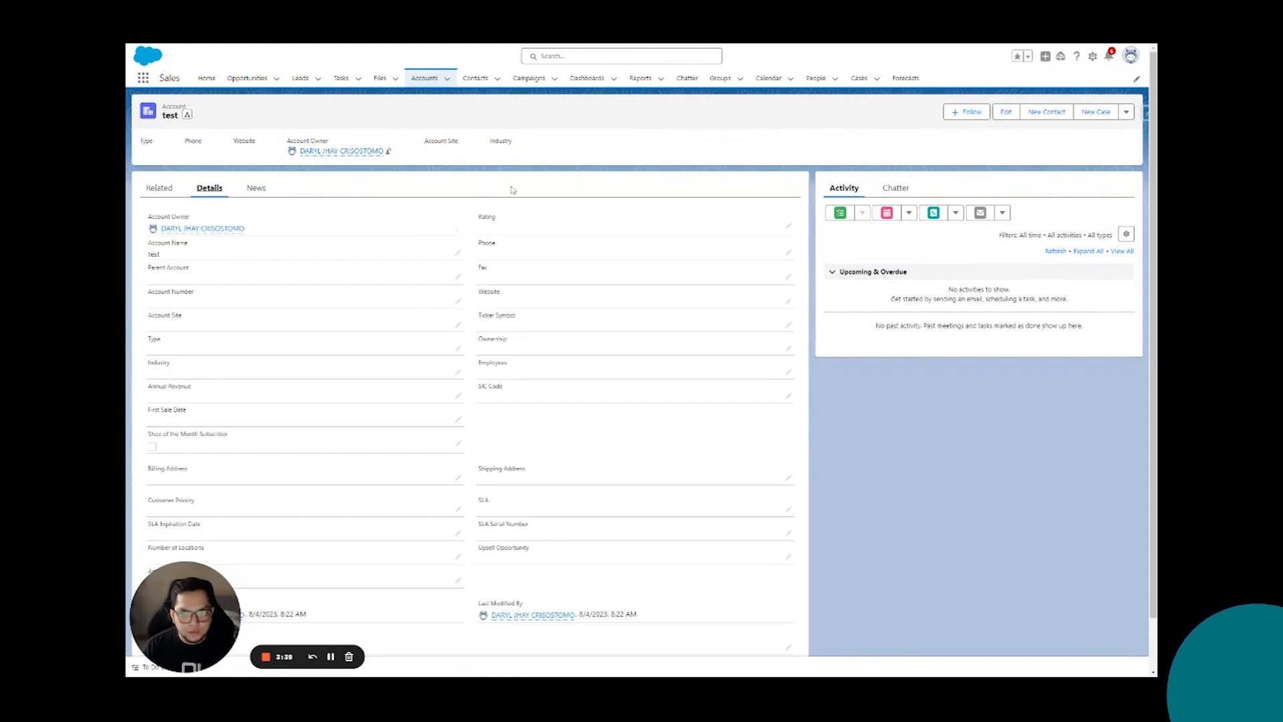
mouse_move(1129, 170)
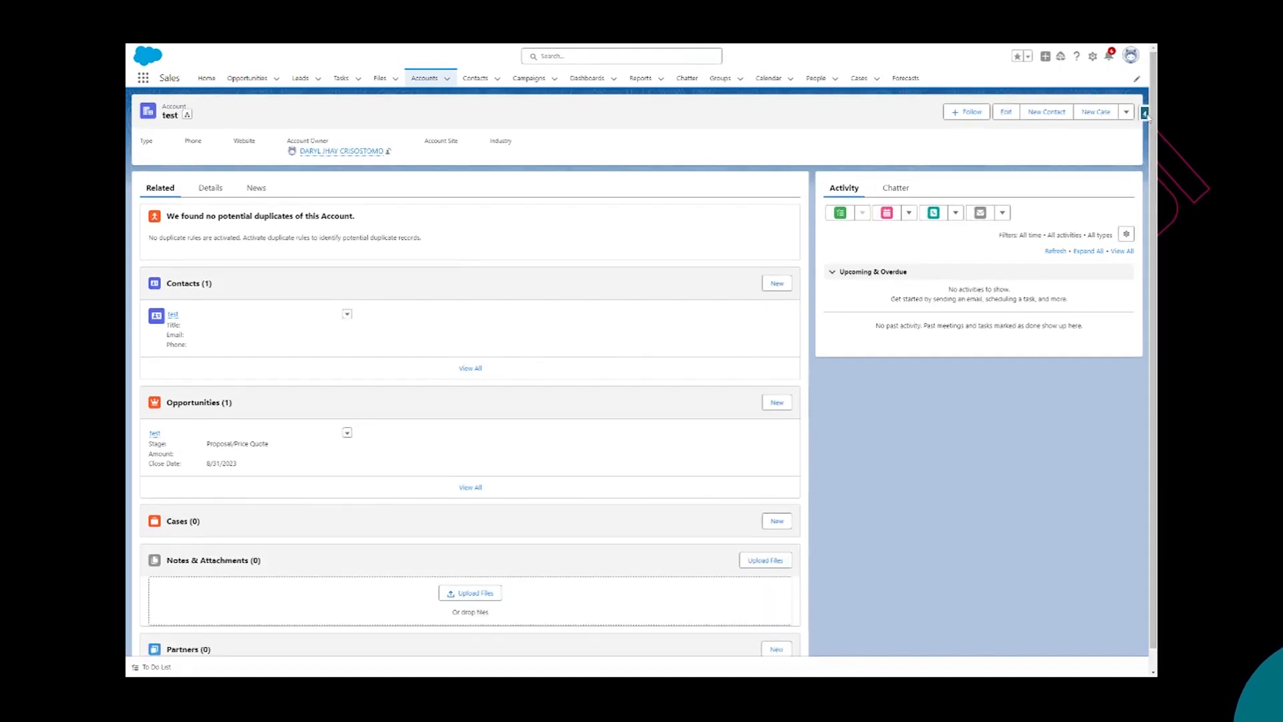
Show all data for the 'test' Account via the Salesforce inspector side panel.
left_click(1145, 112)
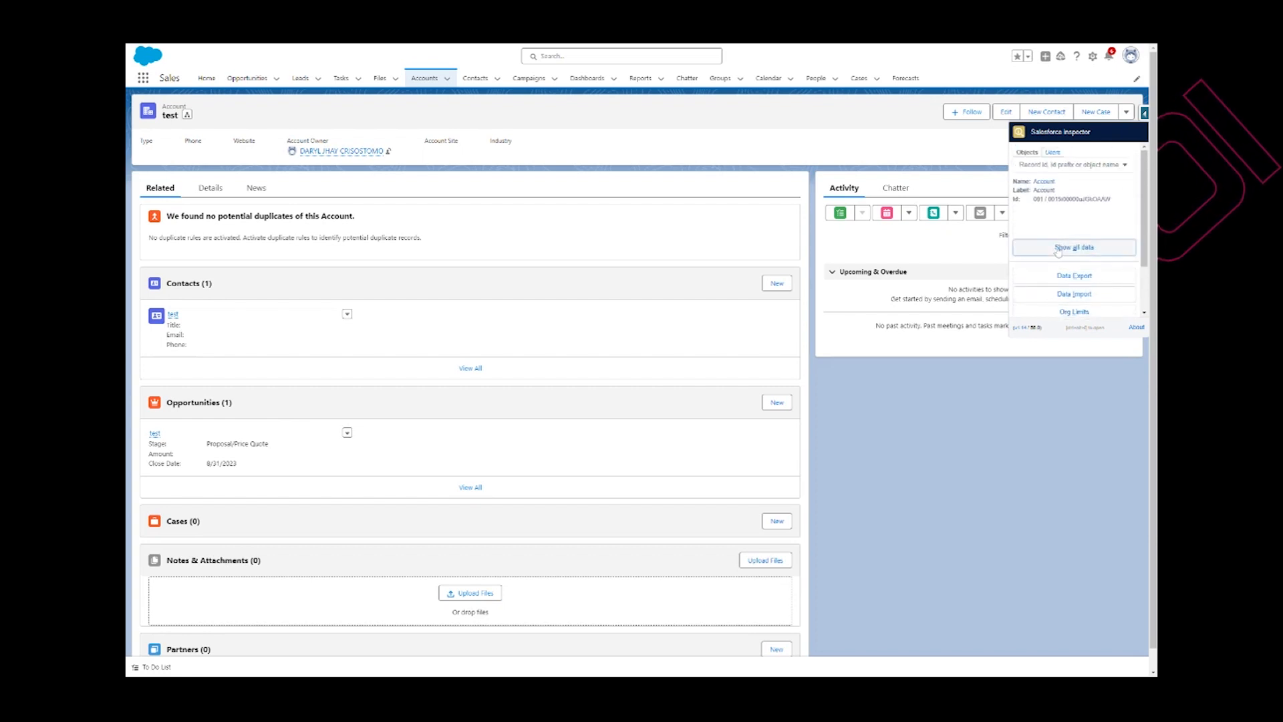
left_click(1073, 247)
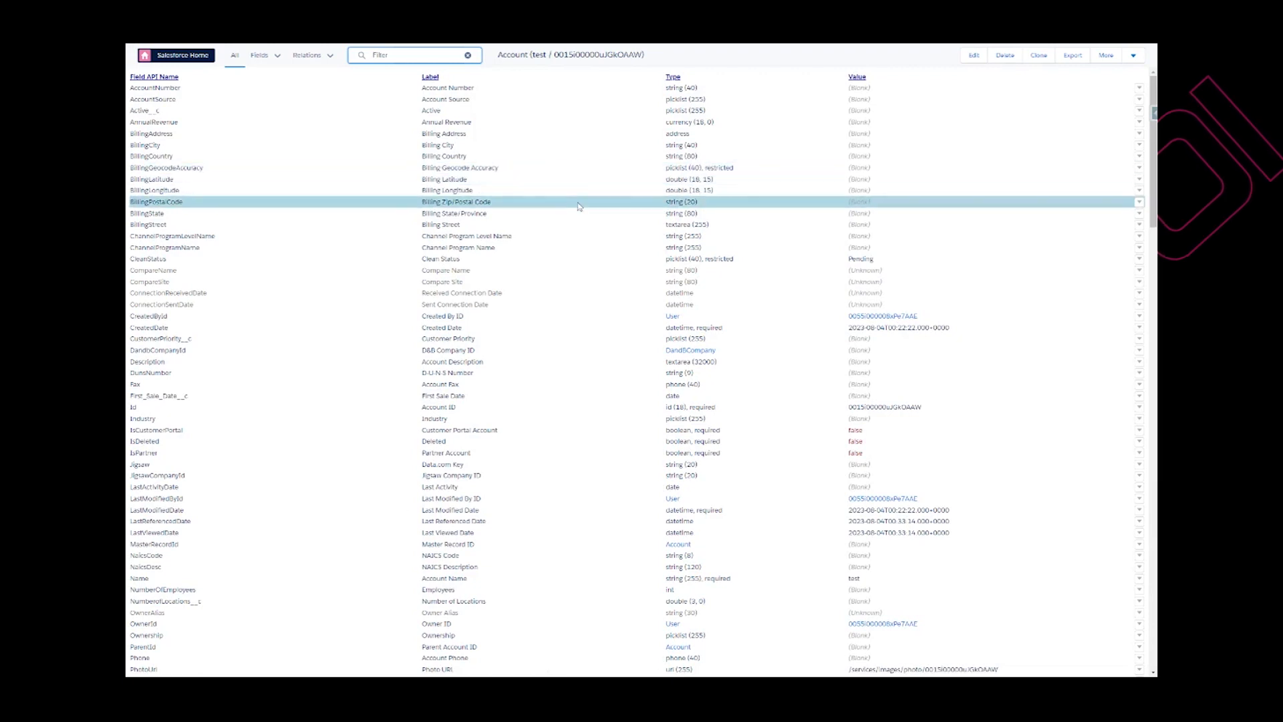